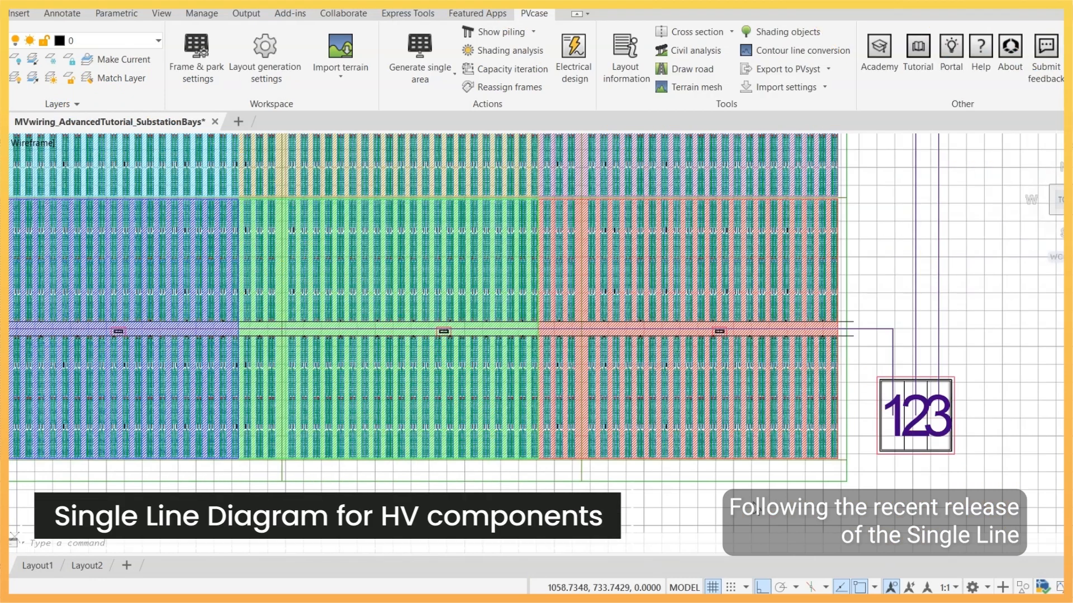
# Place the full single line diagram beside the substation, then open Grid Connection 1's actions.
pyautogui.click(574, 56)
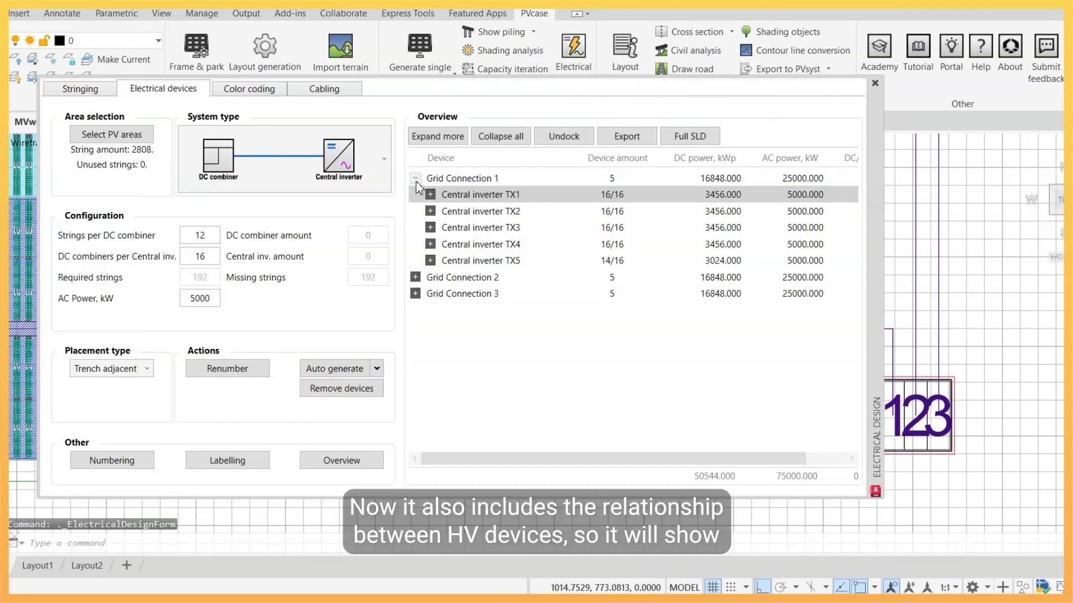
pyautogui.click(874, 82)
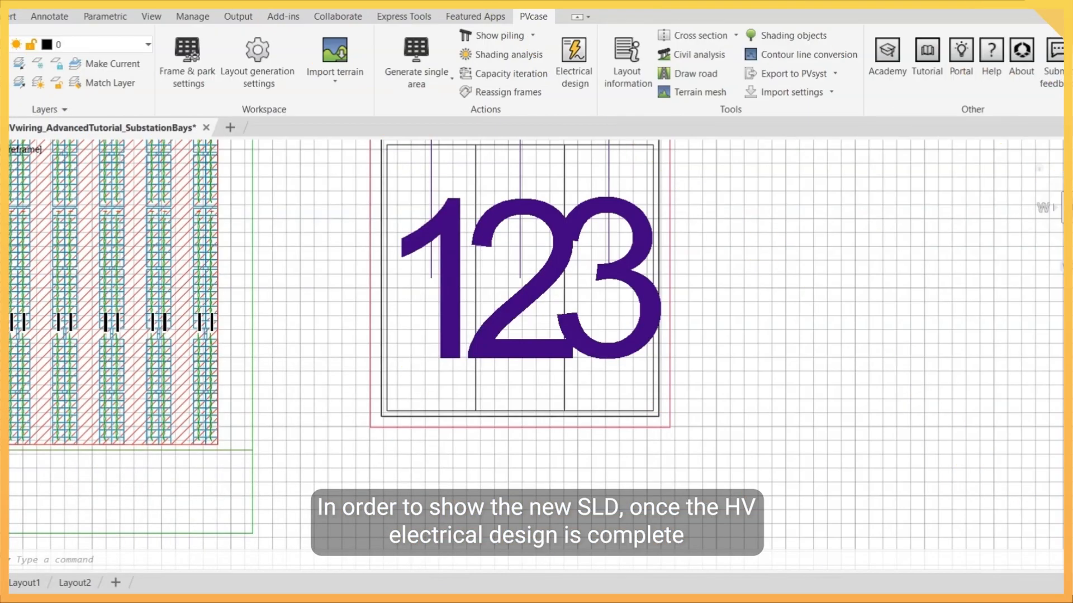
pyautogui.click(573, 64)
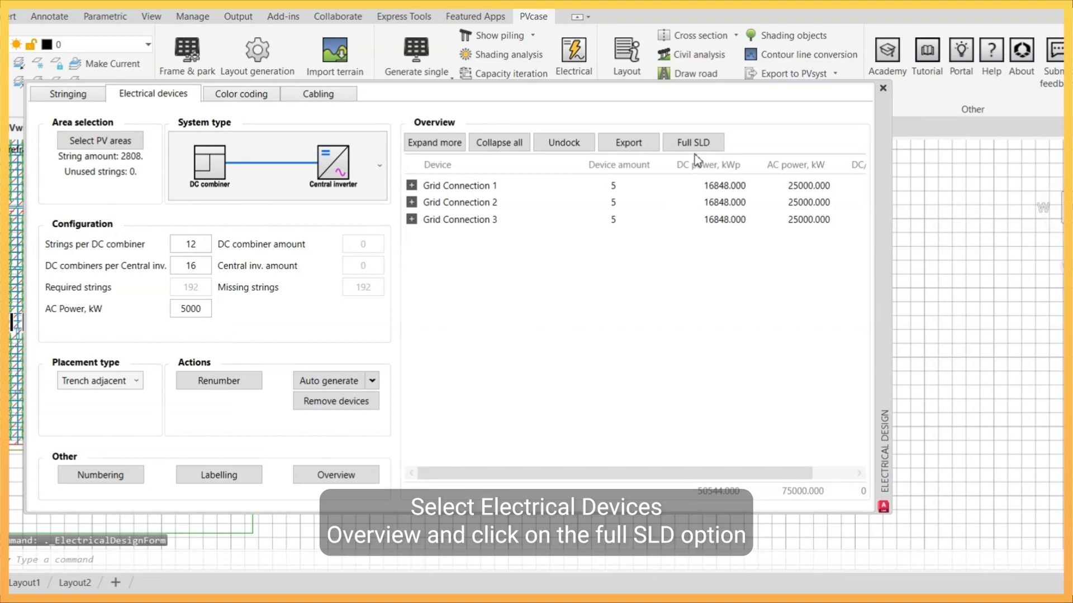
pyautogui.click(692, 142)
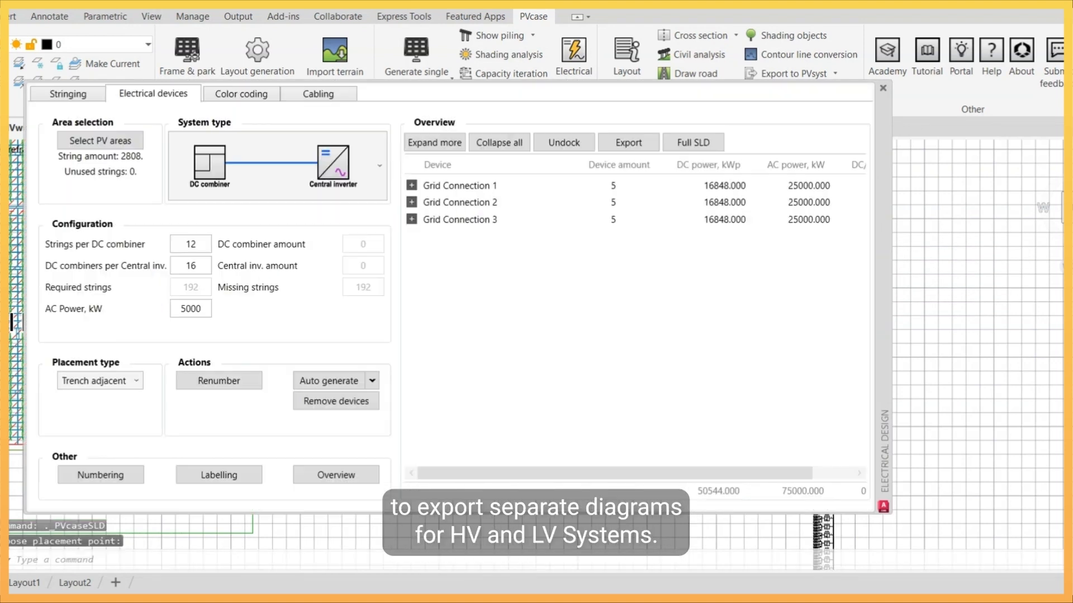
pyautogui.click(882, 88)
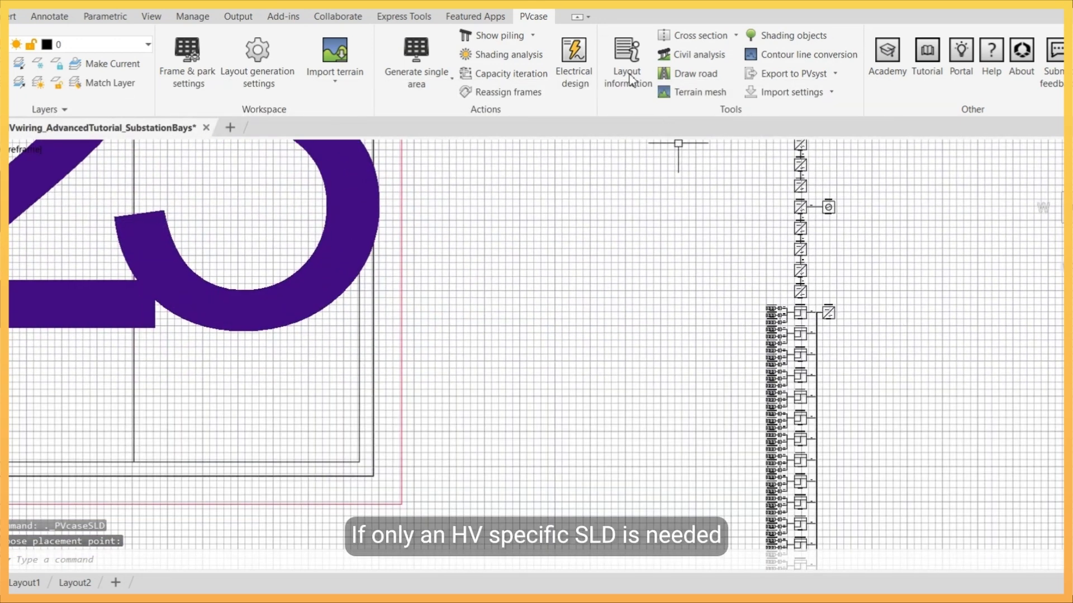
pyautogui.click(573, 60)
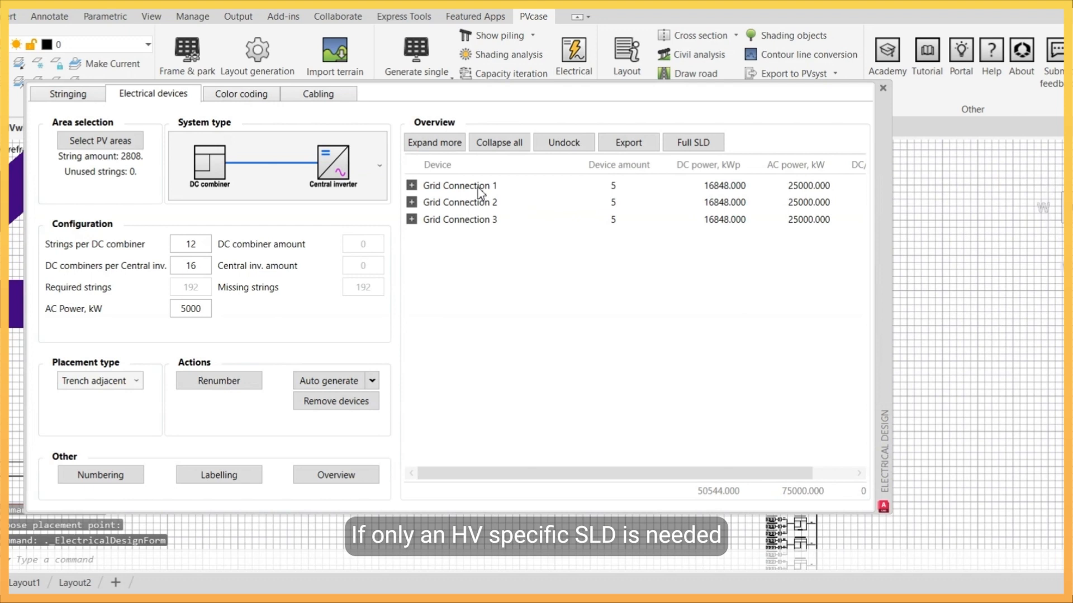
pyautogui.rightClick(460, 185)
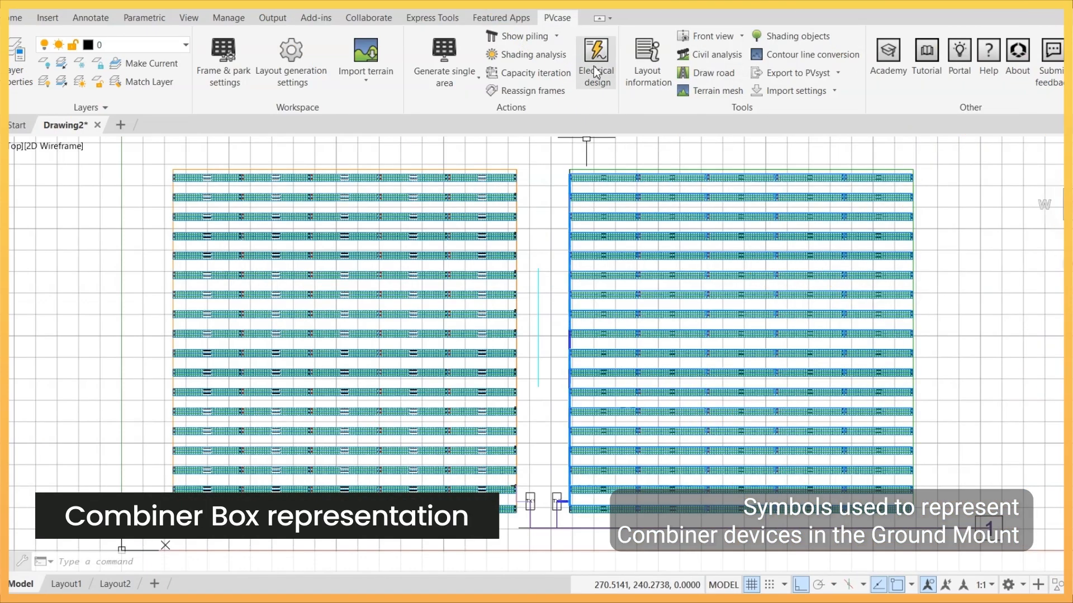
# Enable cable separation settings and generate DC cabling for both PV areas.
pyautogui.click(595, 62)
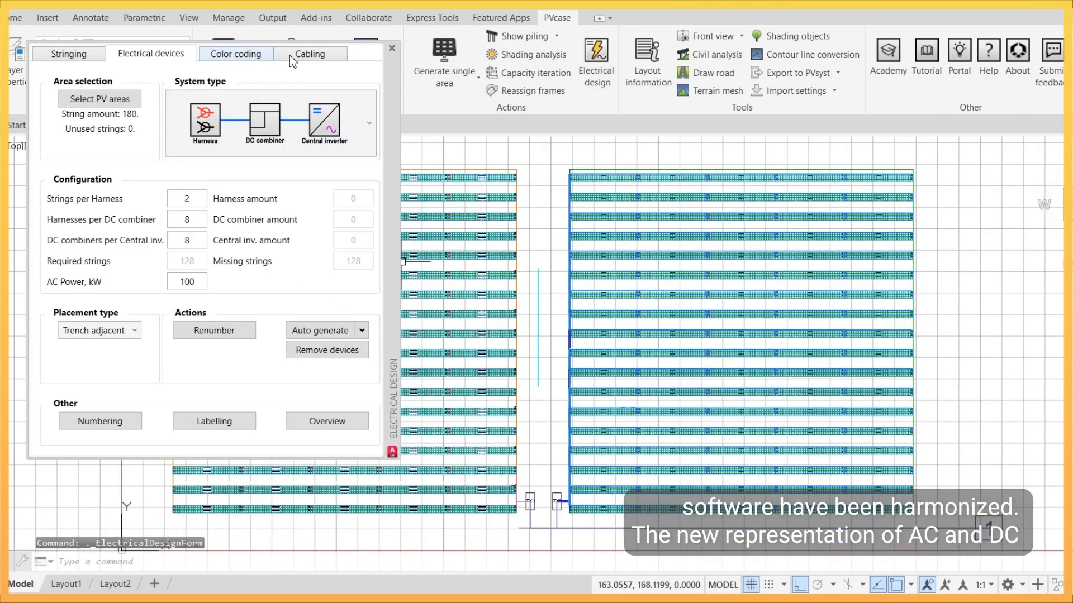
pyautogui.click(308, 53)
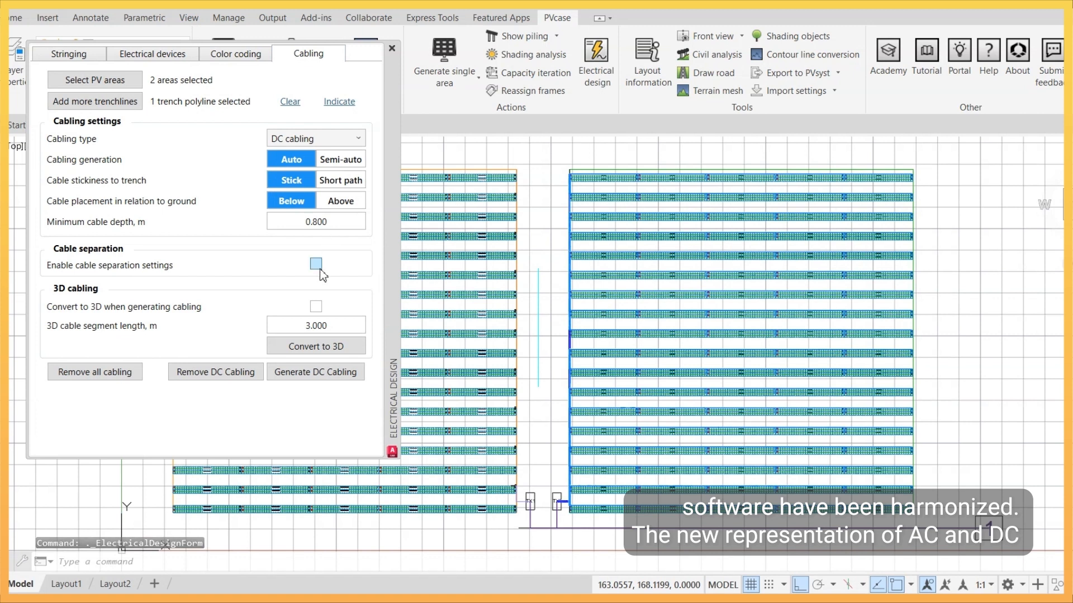
pyautogui.click(315, 263)
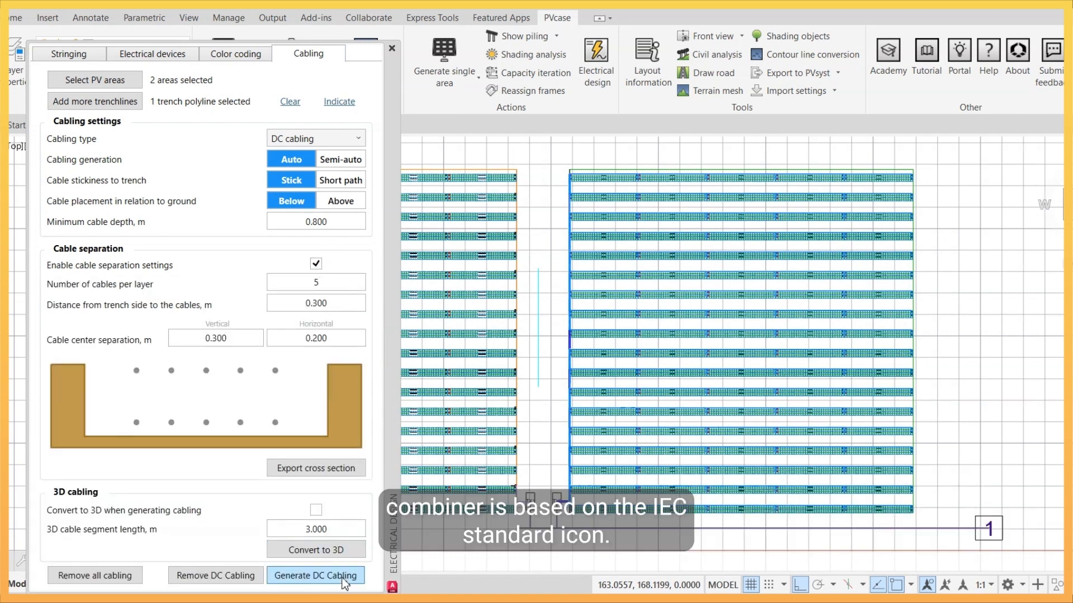
pyautogui.click(315, 576)
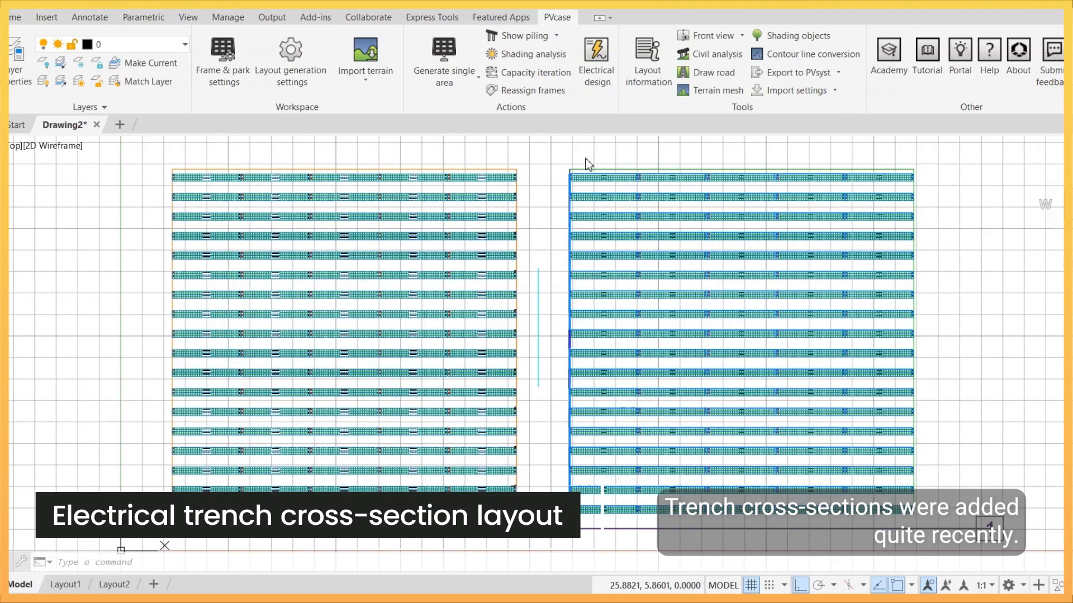
# Enable cable separation and export the trench cross-section into the drawing.
pyautogui.click(595, 60)
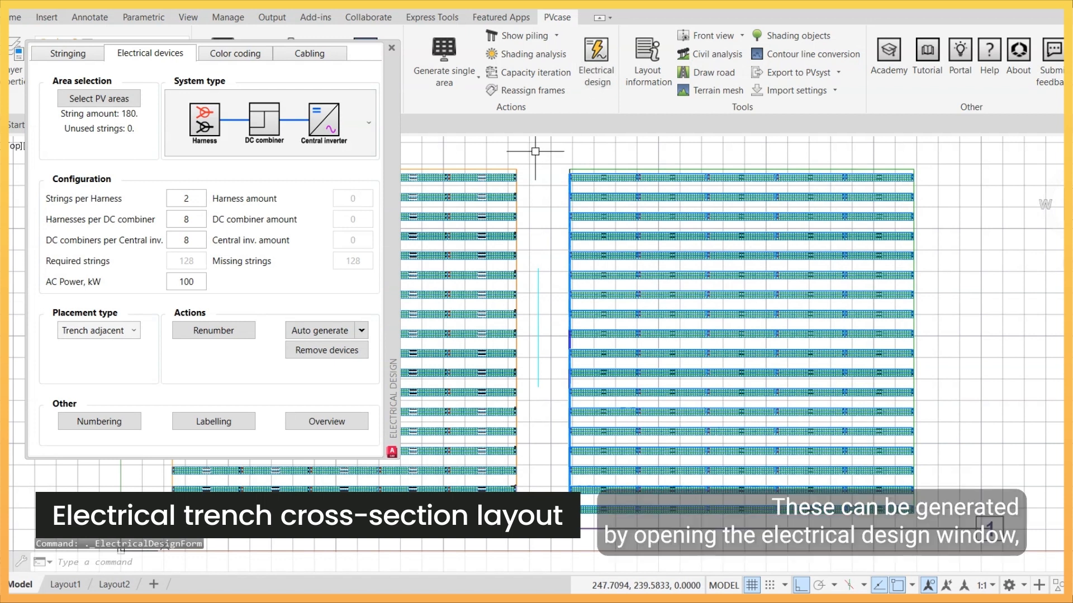
pyautogui.click(309, 54)
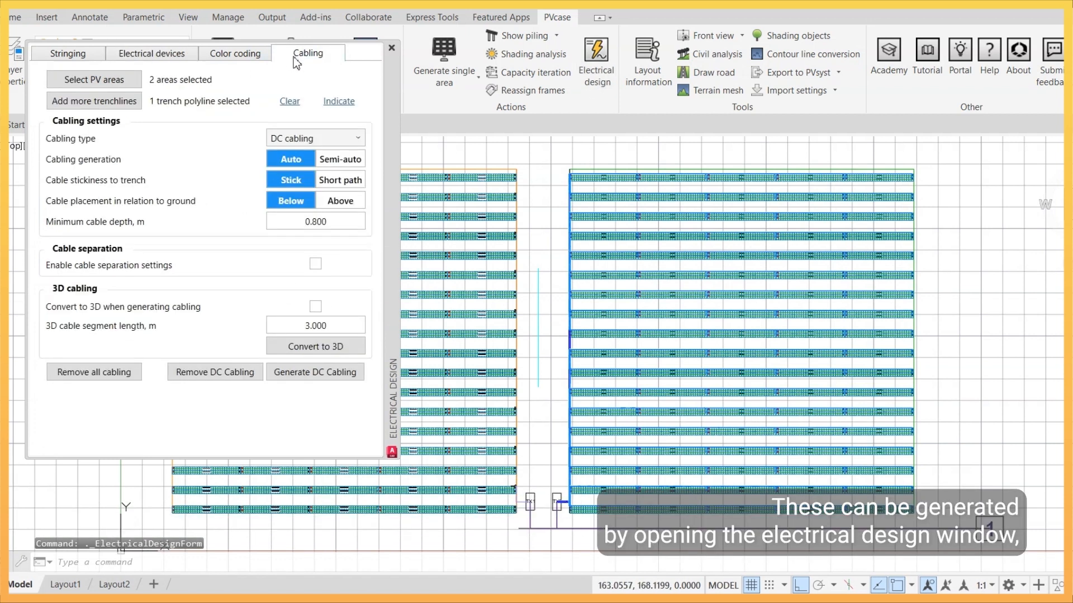
pyautogui.click(315, 265)
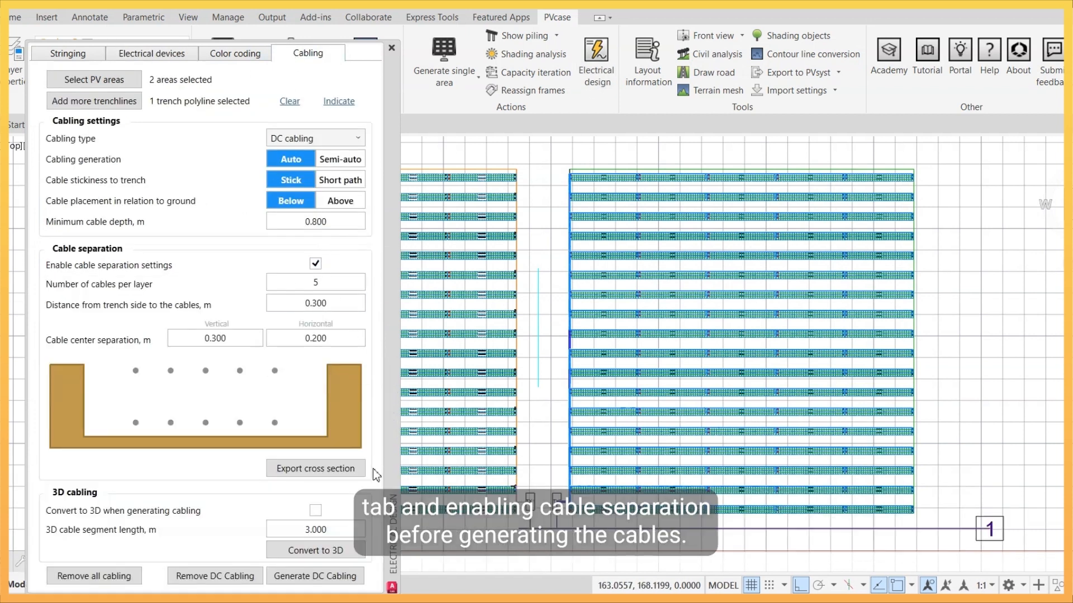
pyautogui.click(314, 575)
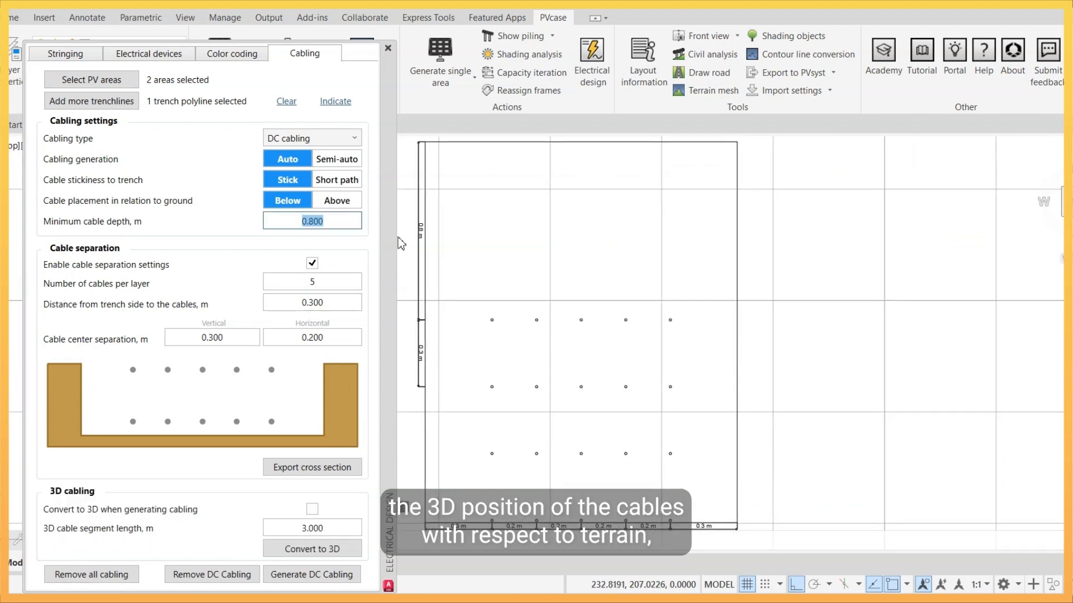
# Review the separation fields, including cables per layer and vertical cable center separation.
pyautogui.click(312, 281)
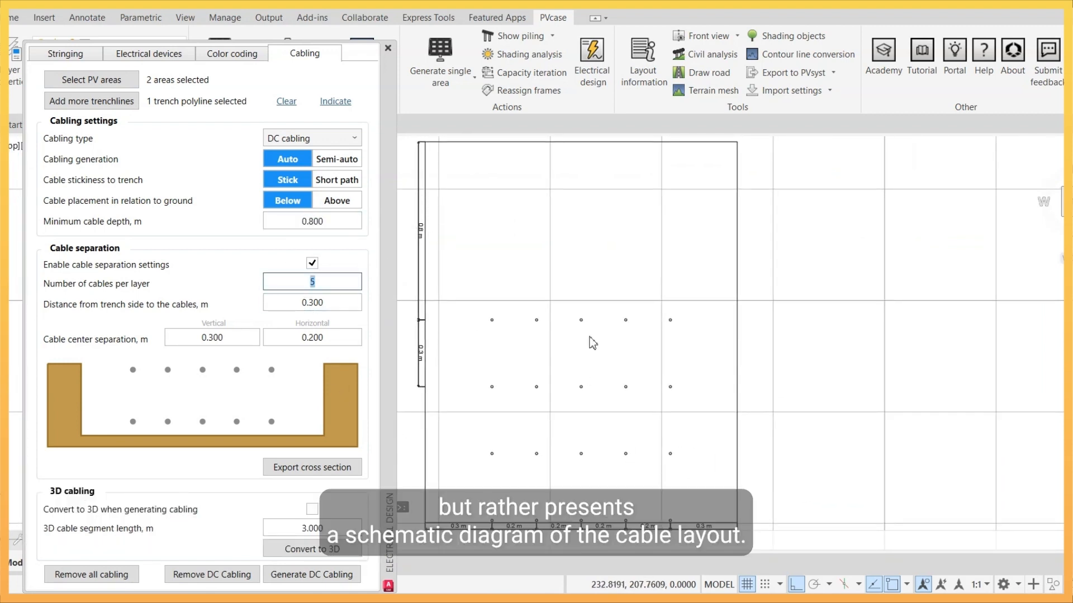
pyautogui.click(312, 302)
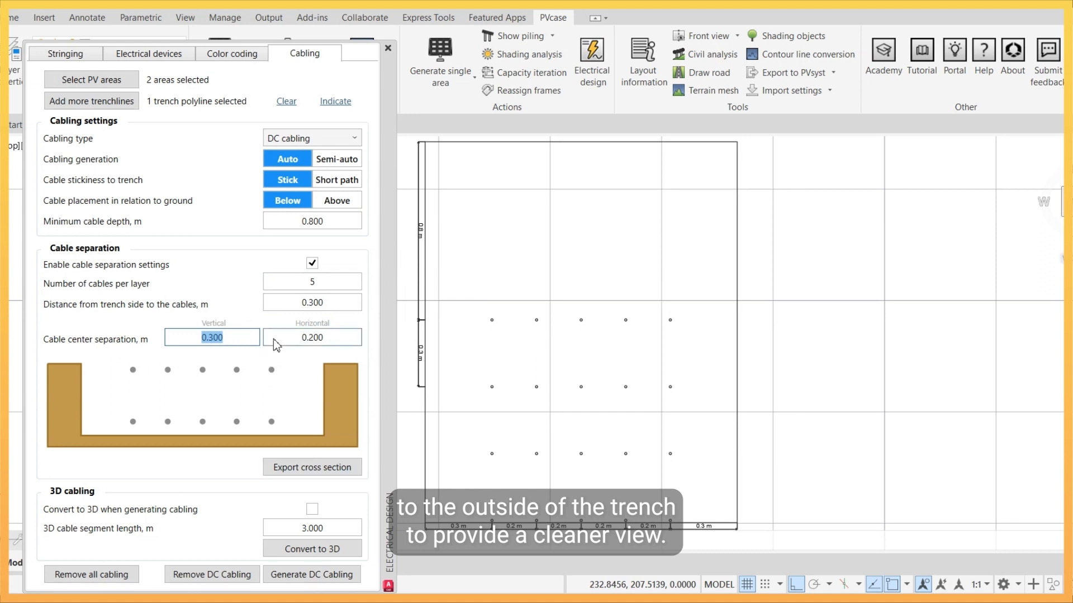
pyautogui.click(312, 337)
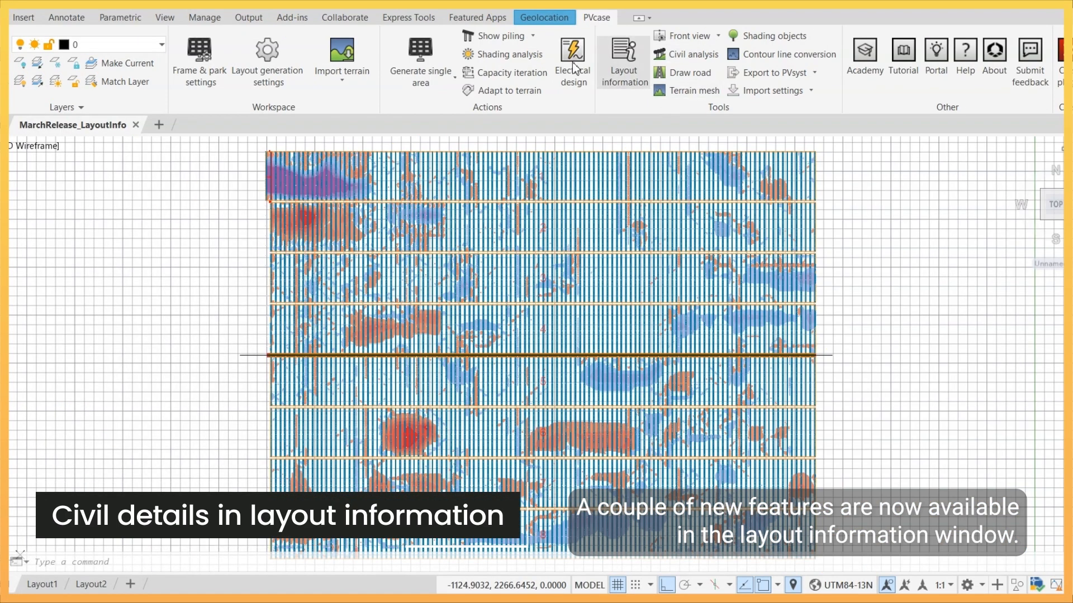
pyautogui.moveTo(628, 65)
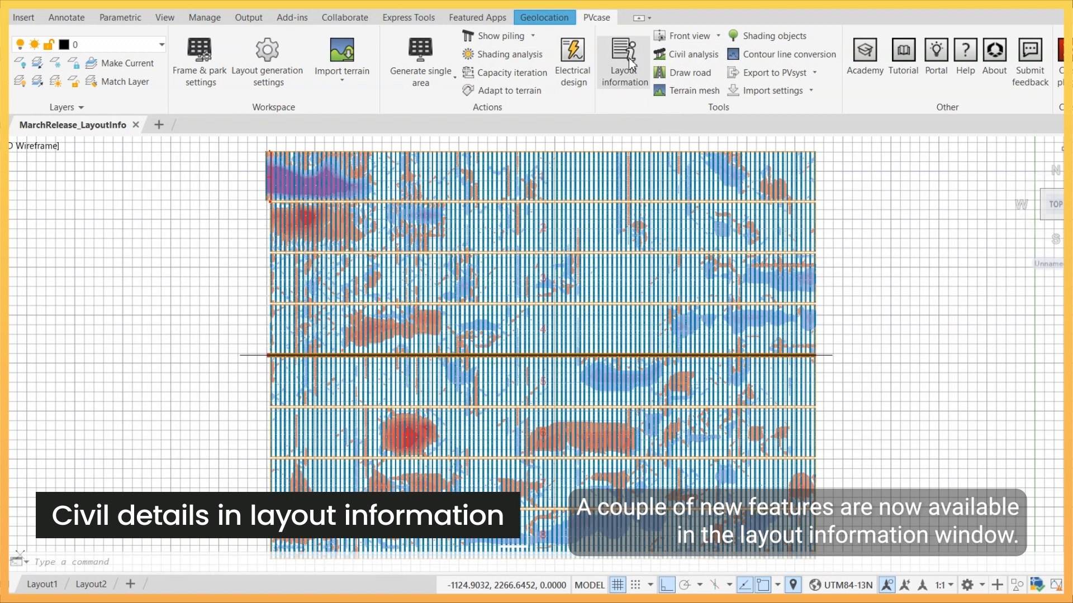
# Add Cut, Fill and Net volume columns to the layout information table and export it to CAD.
pyautogui.click(622, 61)
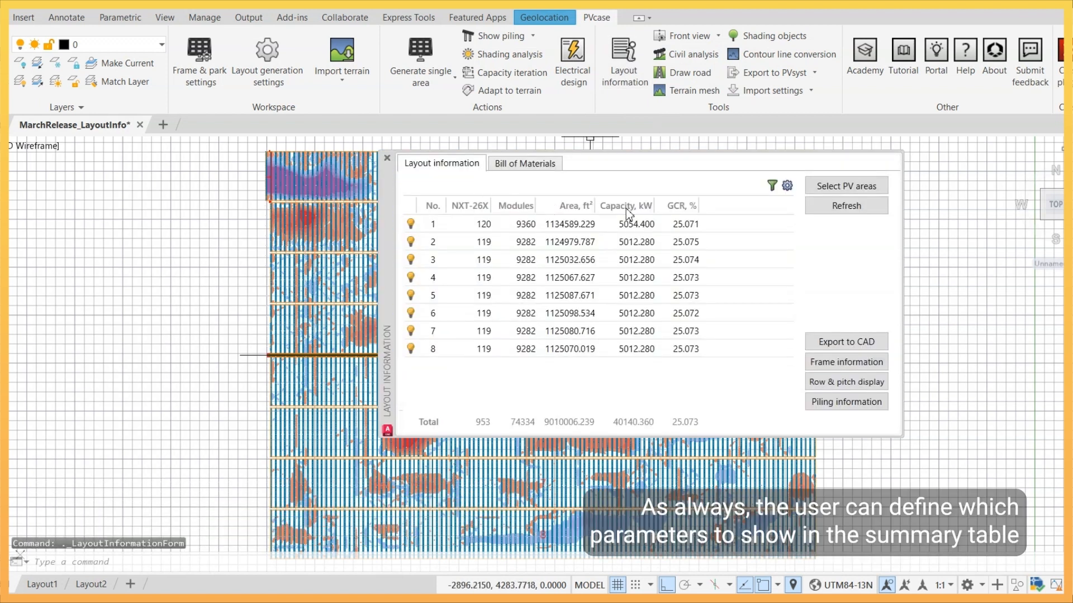
pyautogui.click(787, 186)
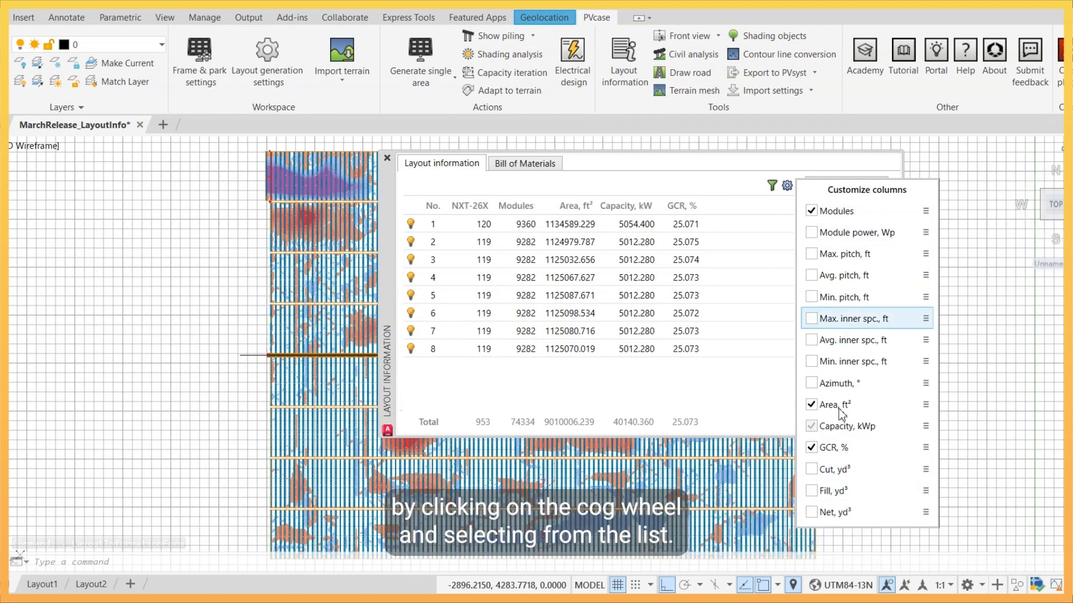
pyautogui.click(812, 469)
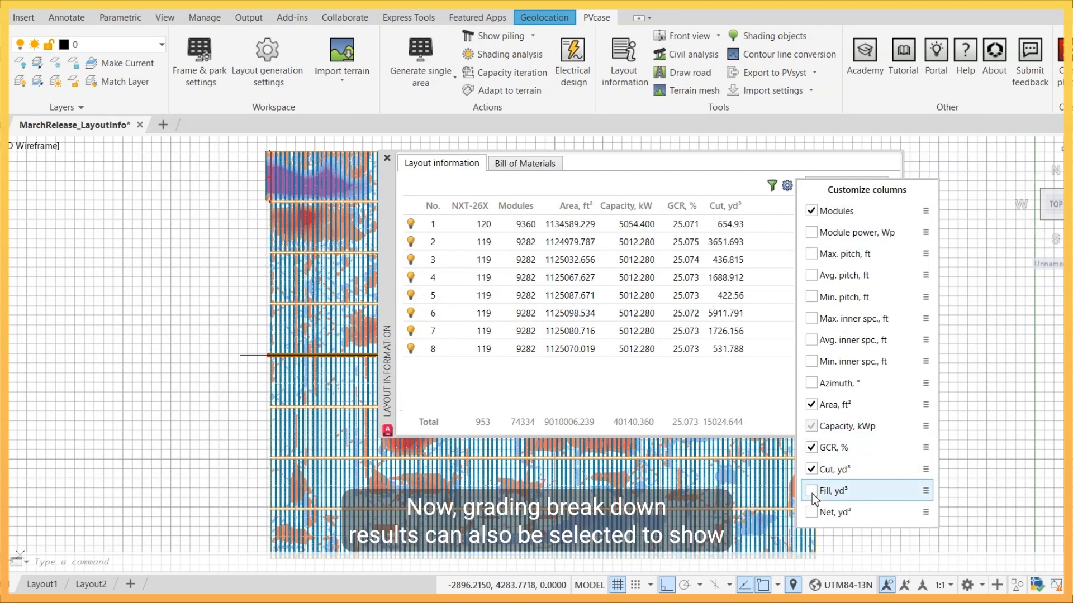
pyautogui.click(811, 490)
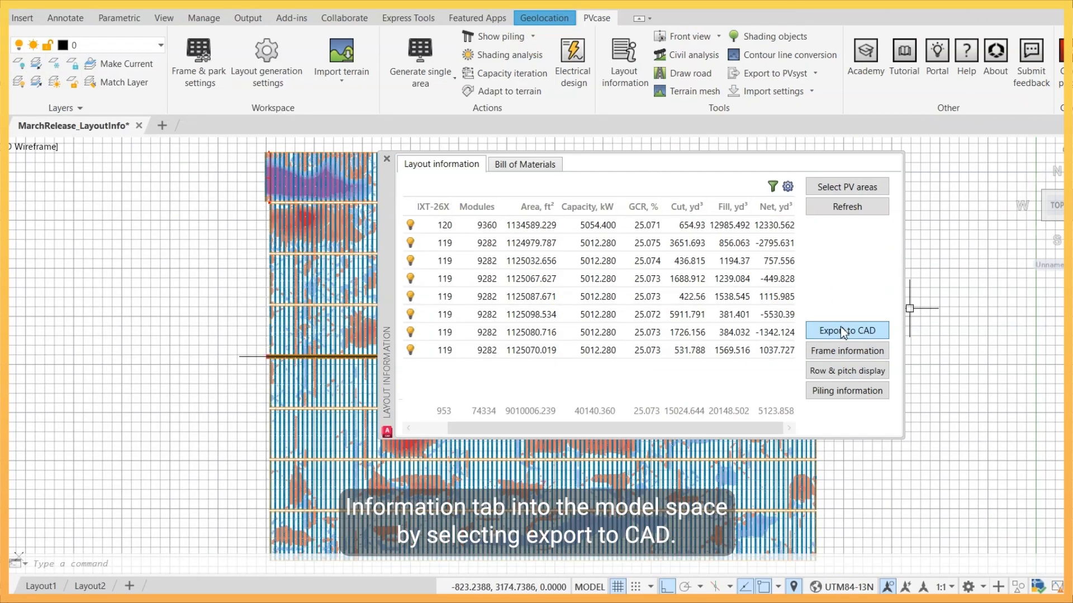
pyautogui.click(847, 330)
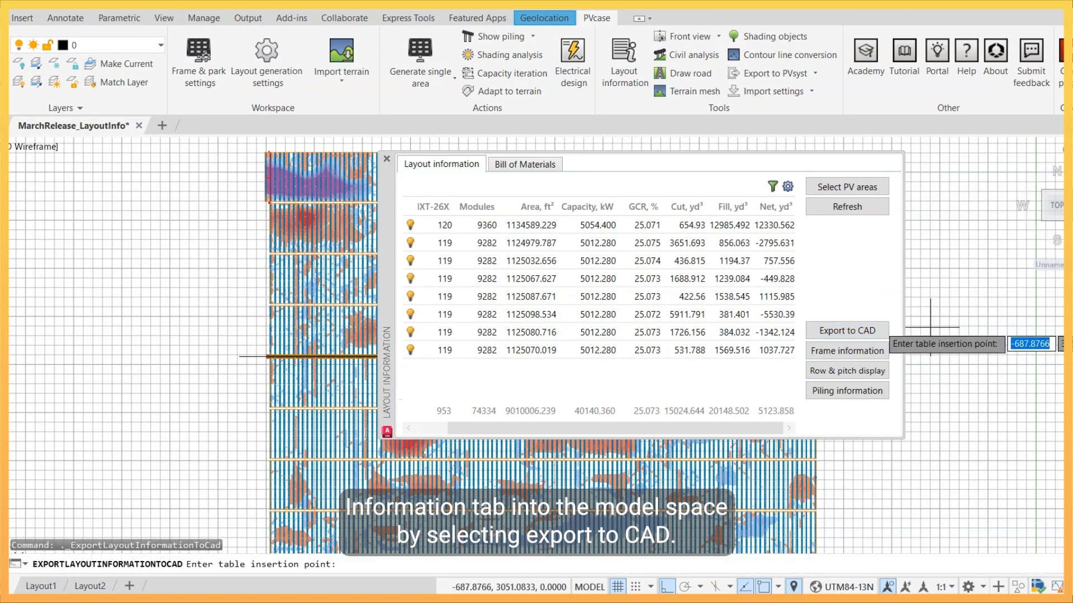